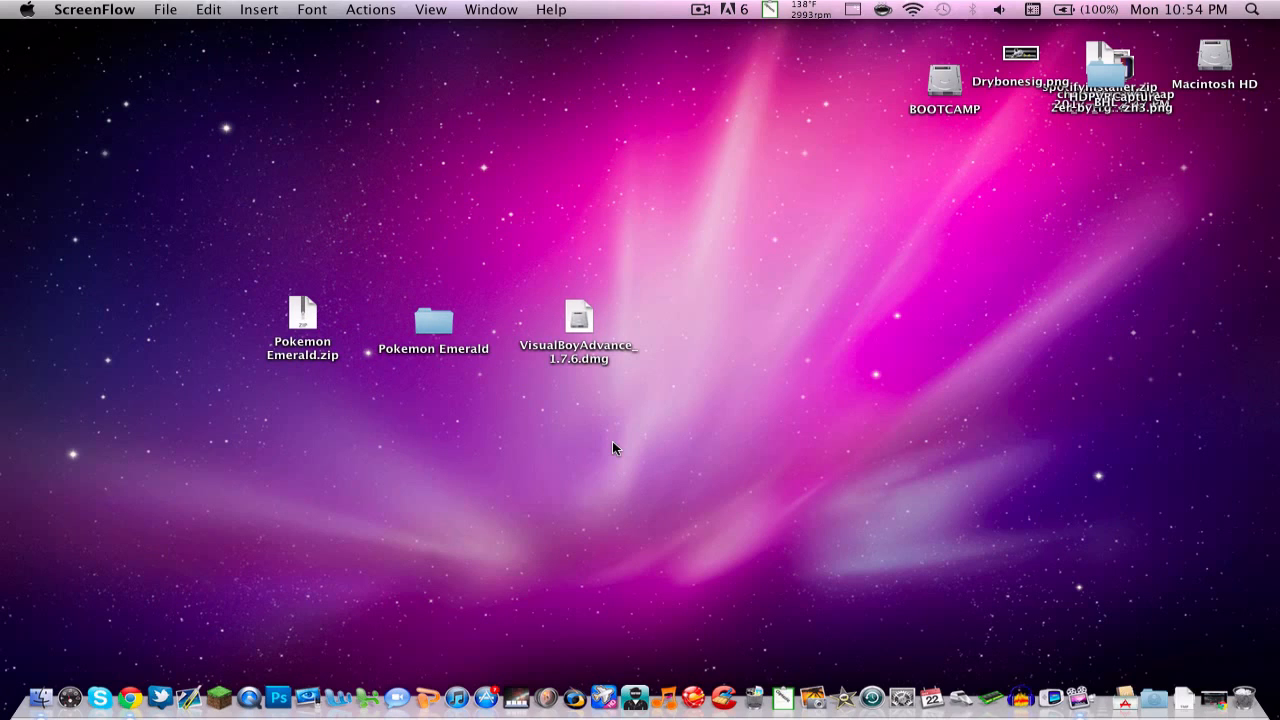
mouse_move(593, 355)
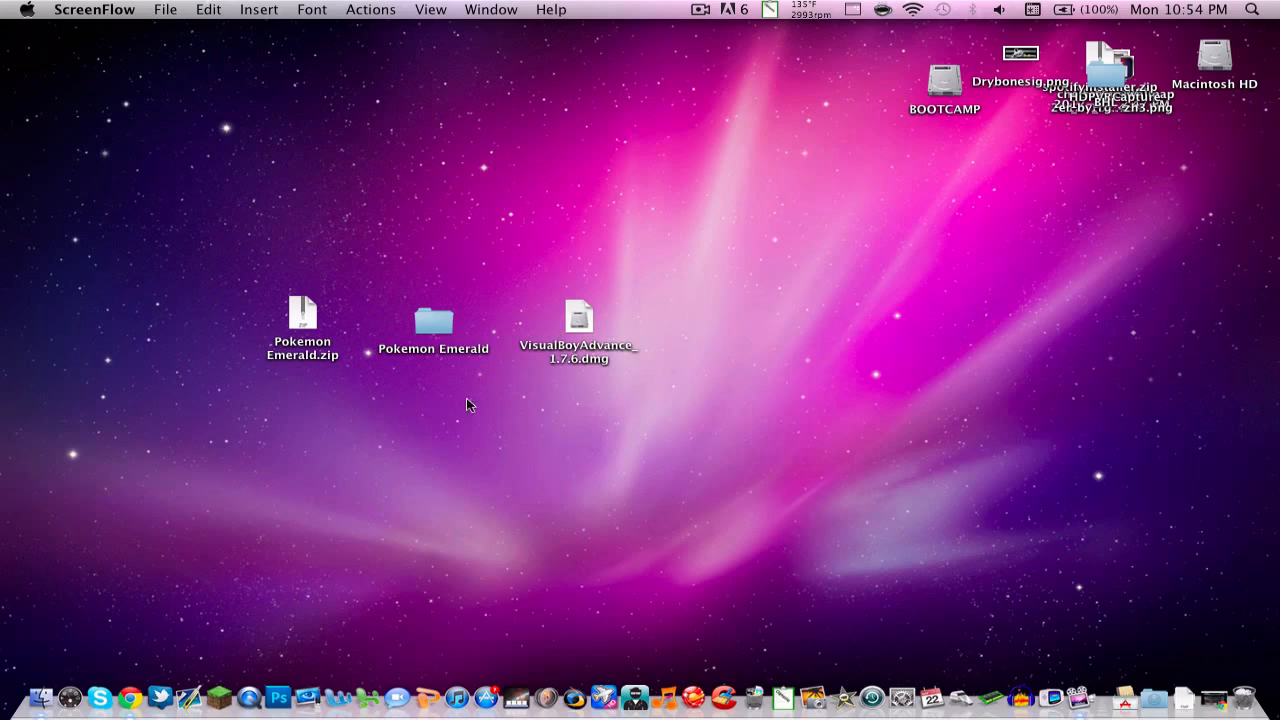
mouse_move(155, 649)
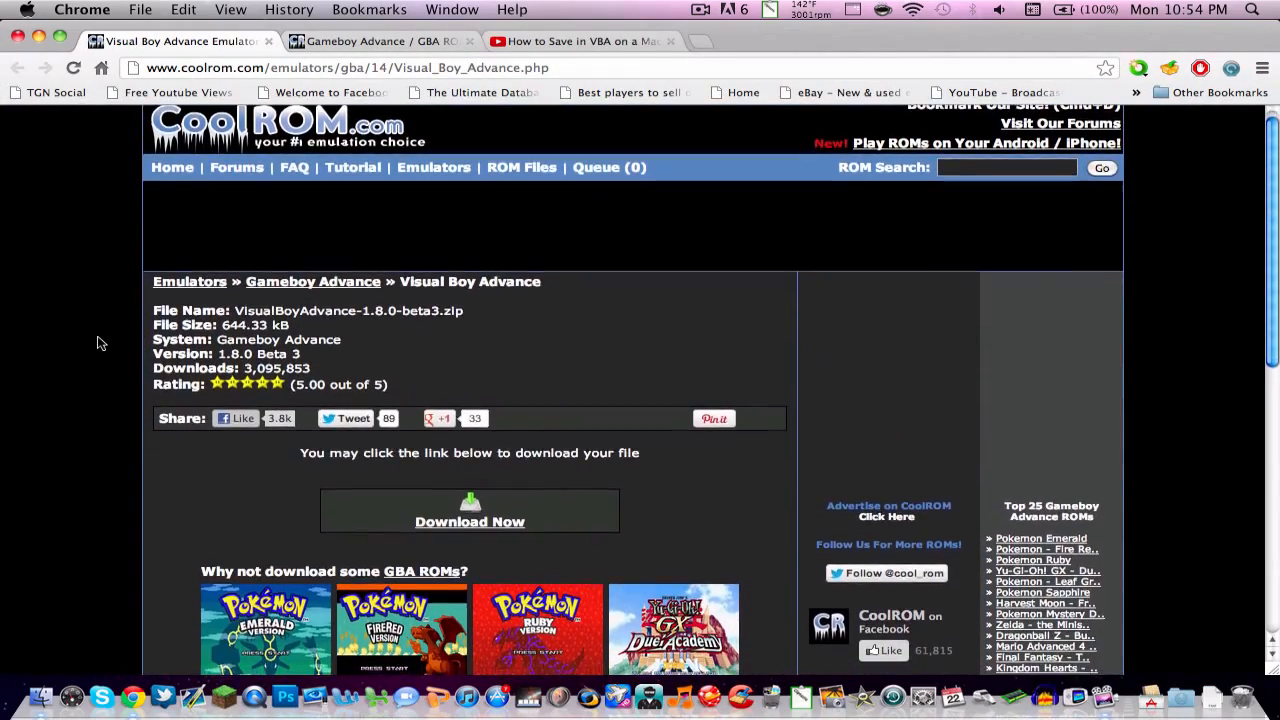
Step: Scroll through CoolROM's Visual Boy Advance 1.8.0 Beta 3 download page
scroll("down", 3)
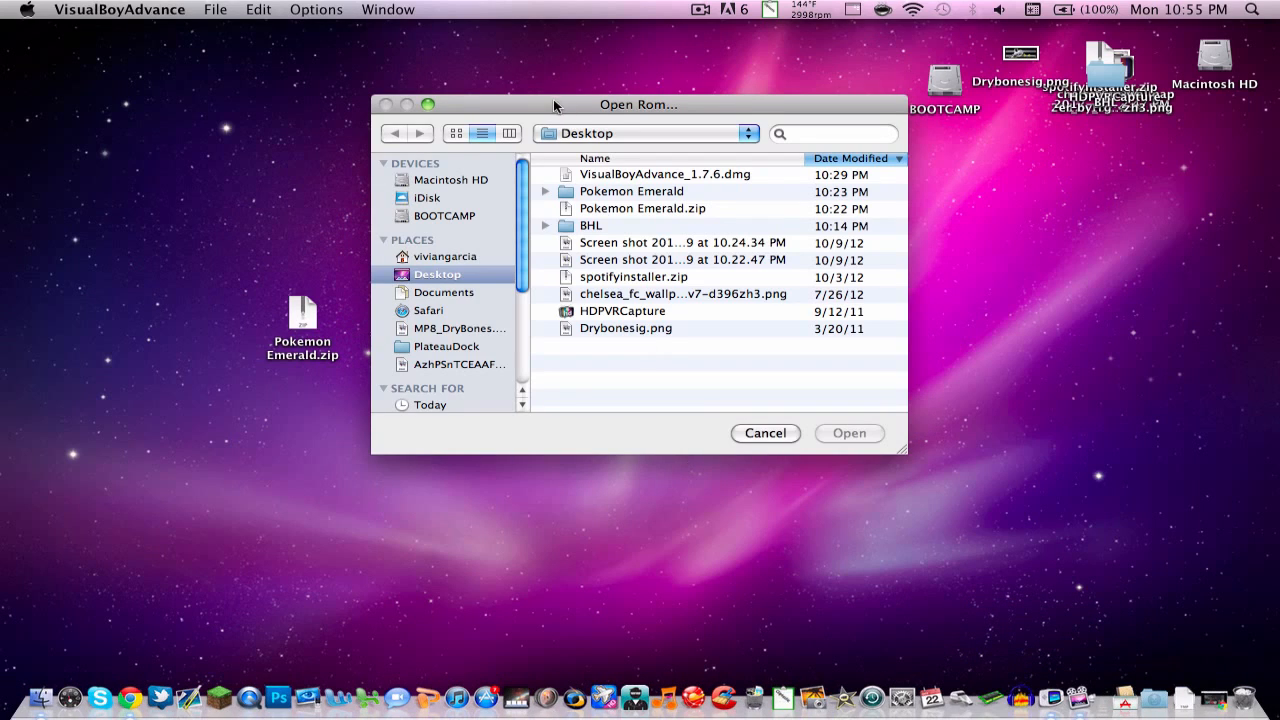
mouse_move(697, 119)
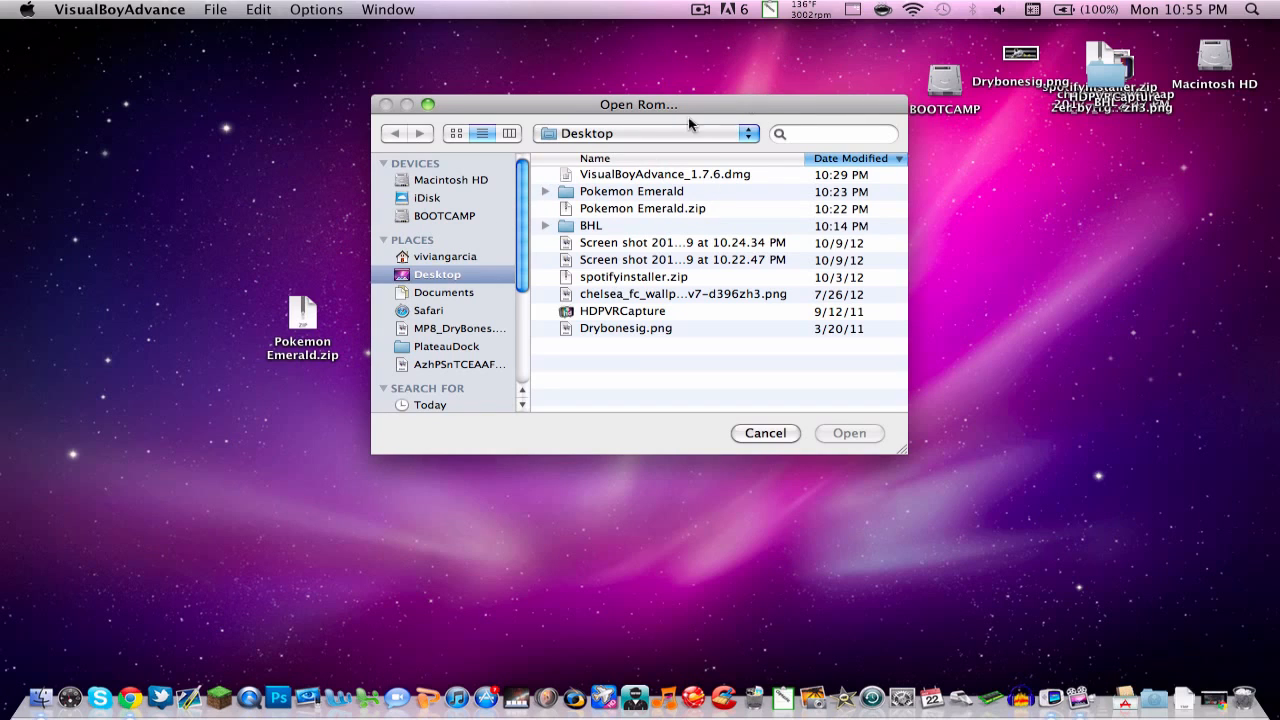
mouse_move(145, 645)
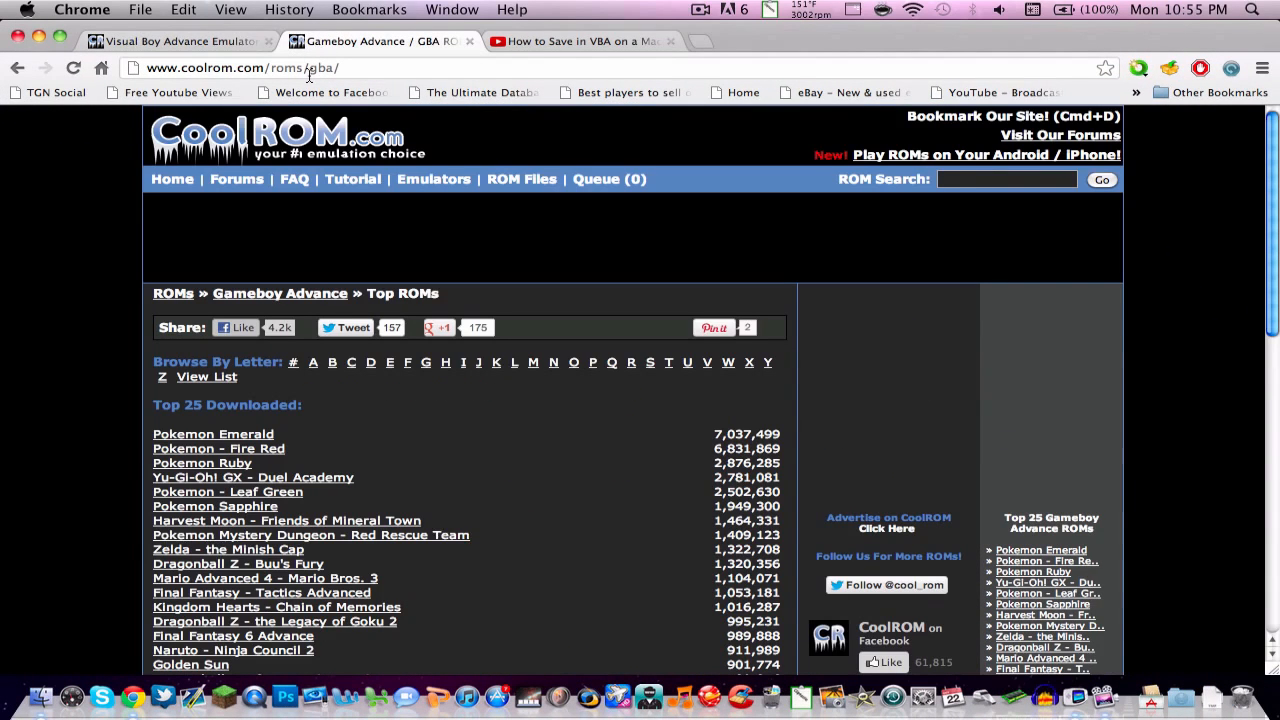
mouse_move(198, 398)
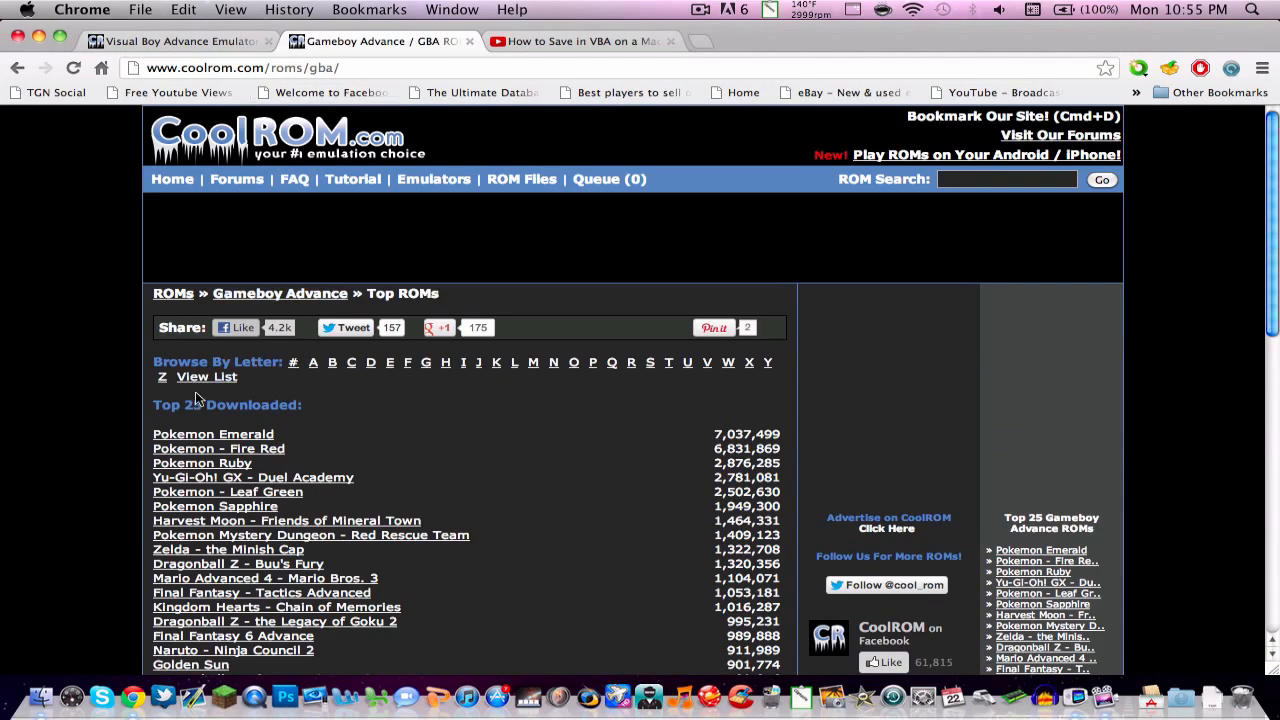
Step: Go to Pokemon Emerald from the Top 25 Downloaded list and review its screenshots and download section
scroll("down", 3)
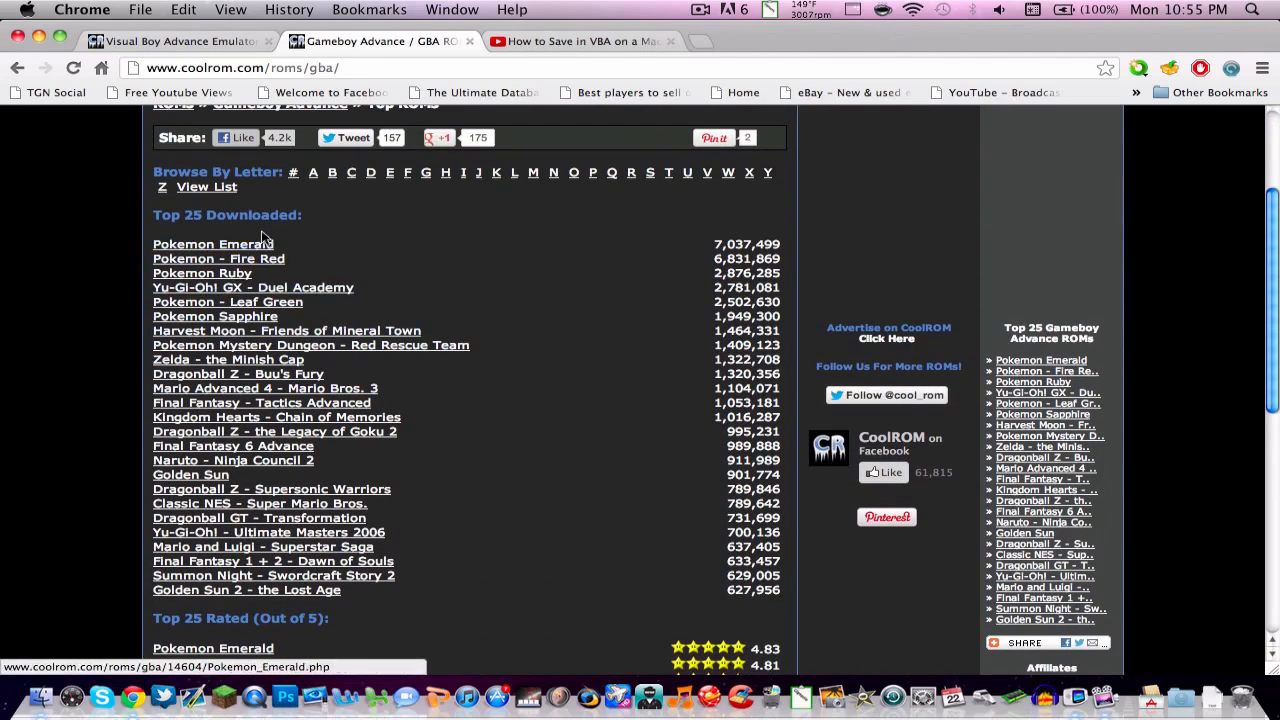
left_click(212, 244)
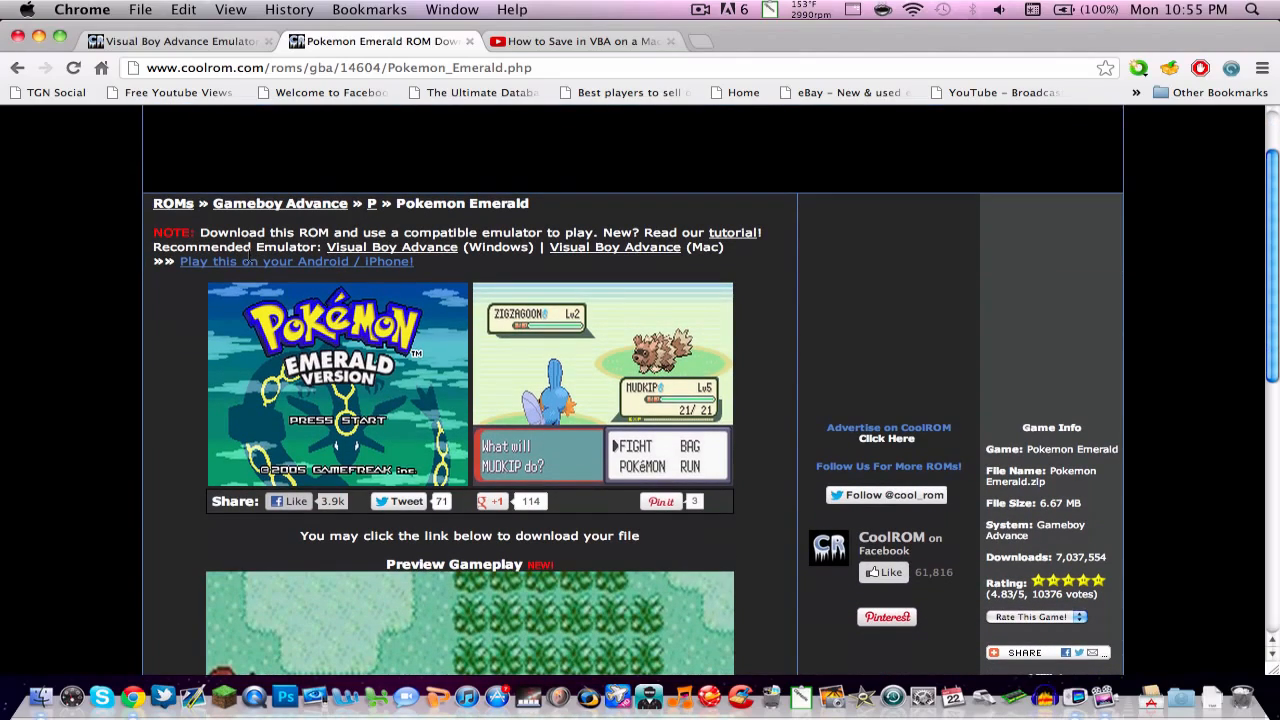
scroll("down", 3)
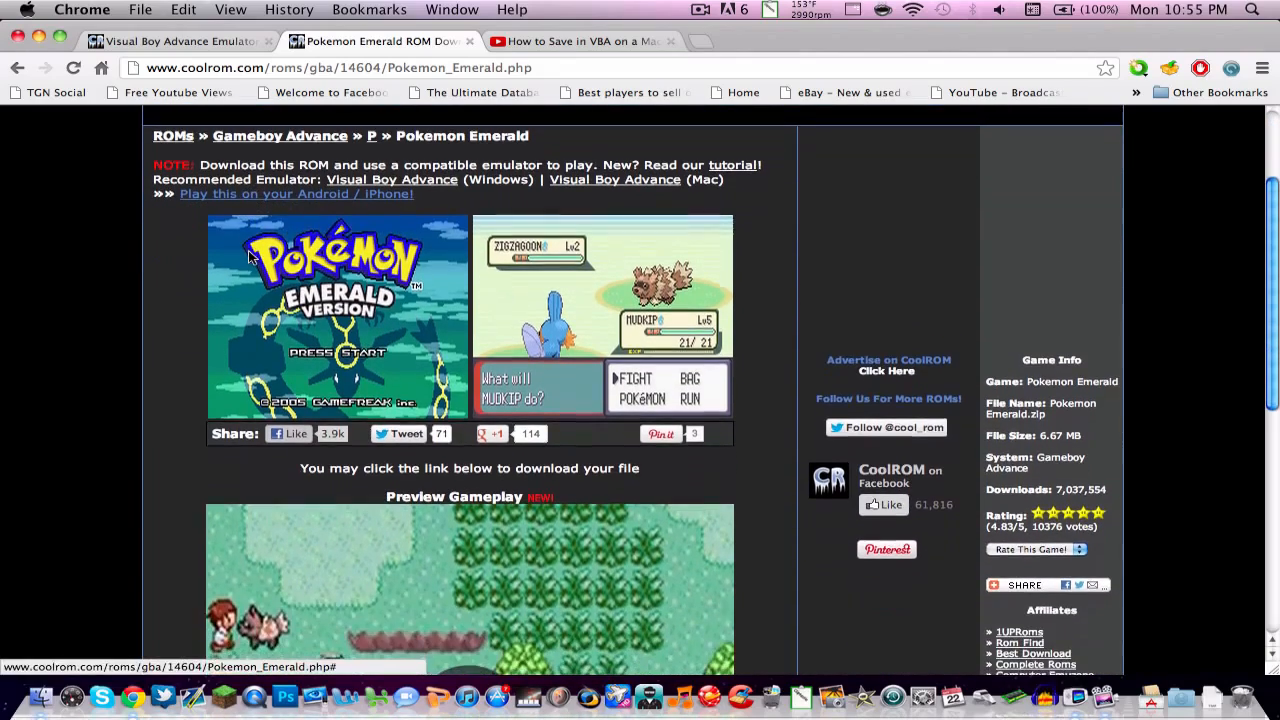
scroll("down", 3)
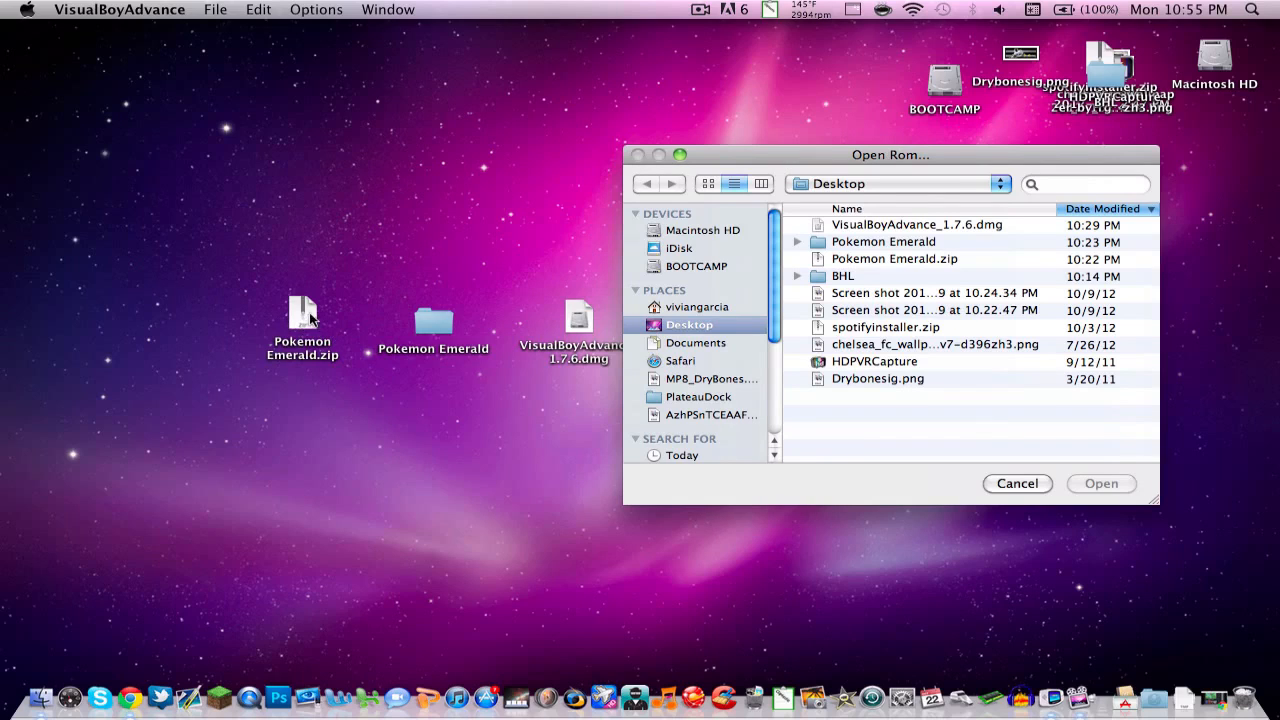
mouse_move(845, 143)
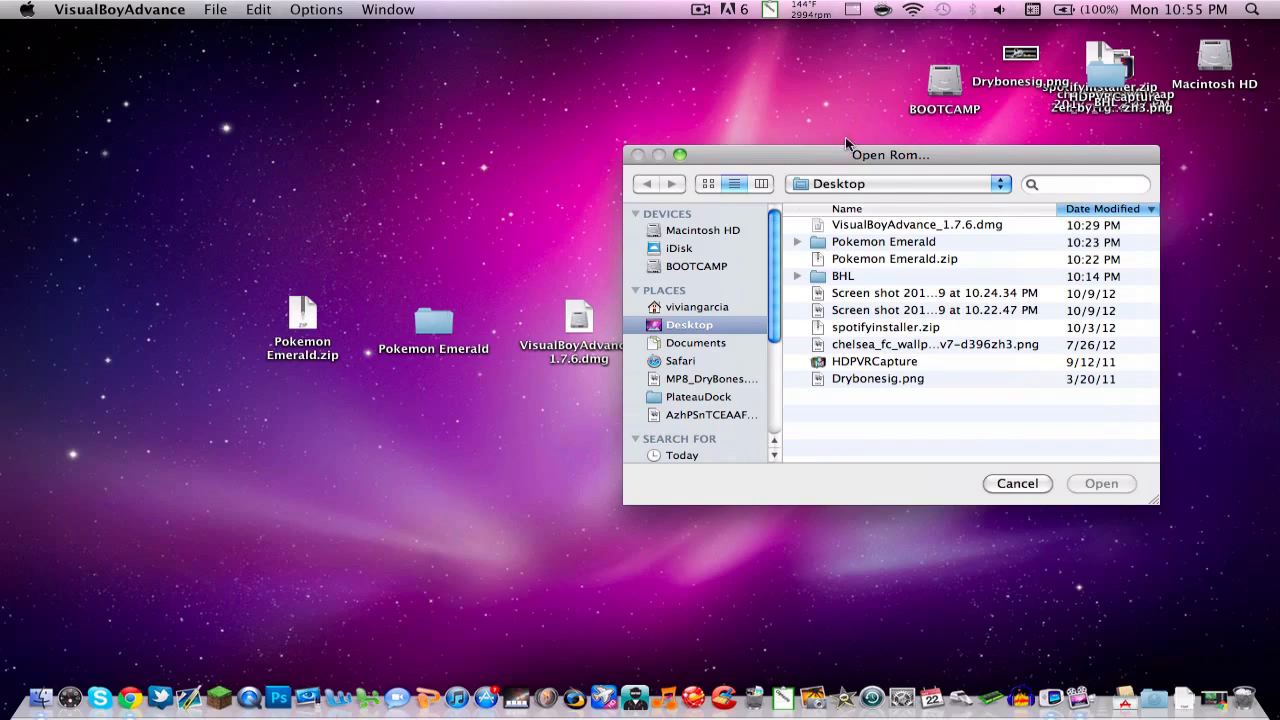
Step: Load Pokemon Emerald.GBA from the unzipped Pokemon Emerald folder on the Desktop into the emulator
left_click_drag(890, 154, 618, 120)
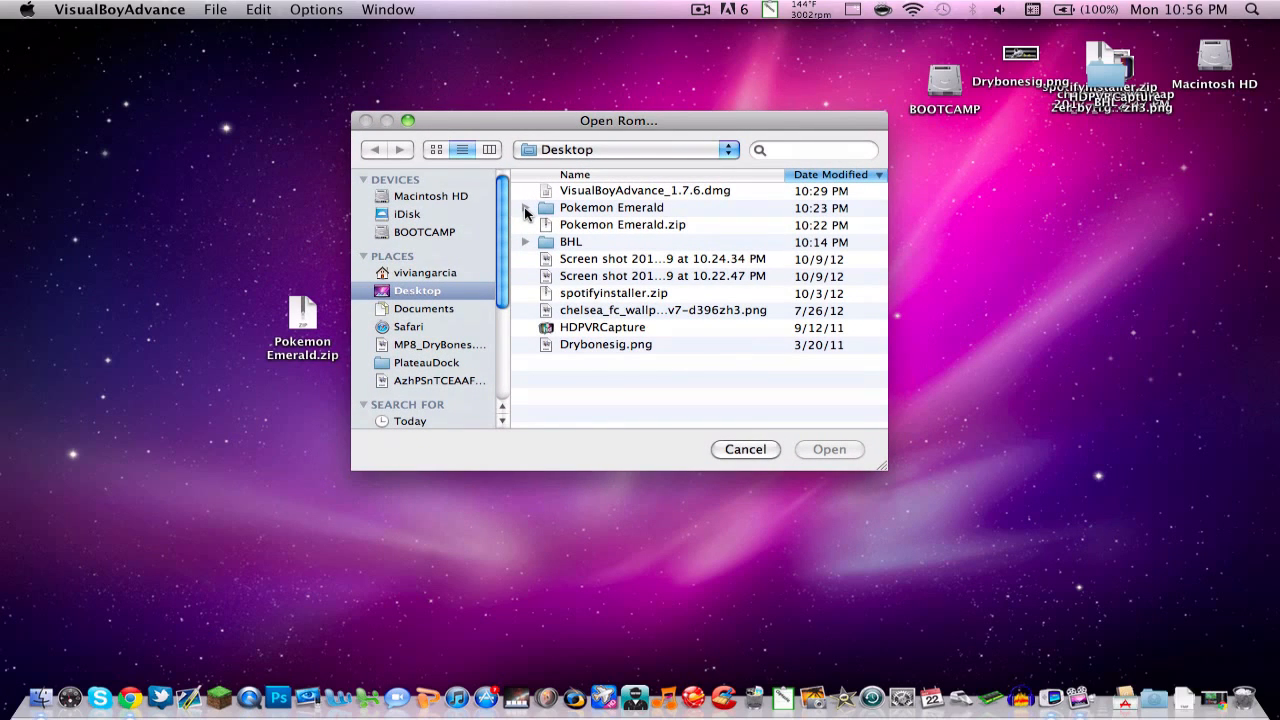
left_click(526, 208)
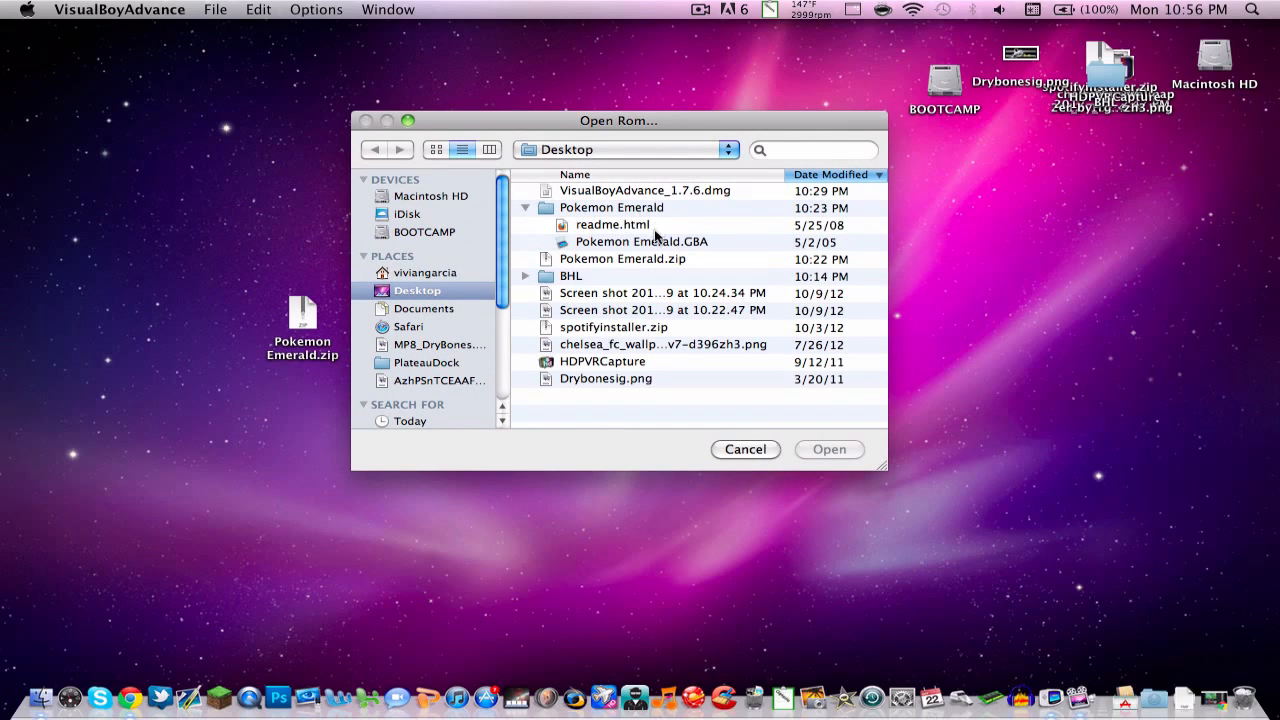
left_click(642, 241)
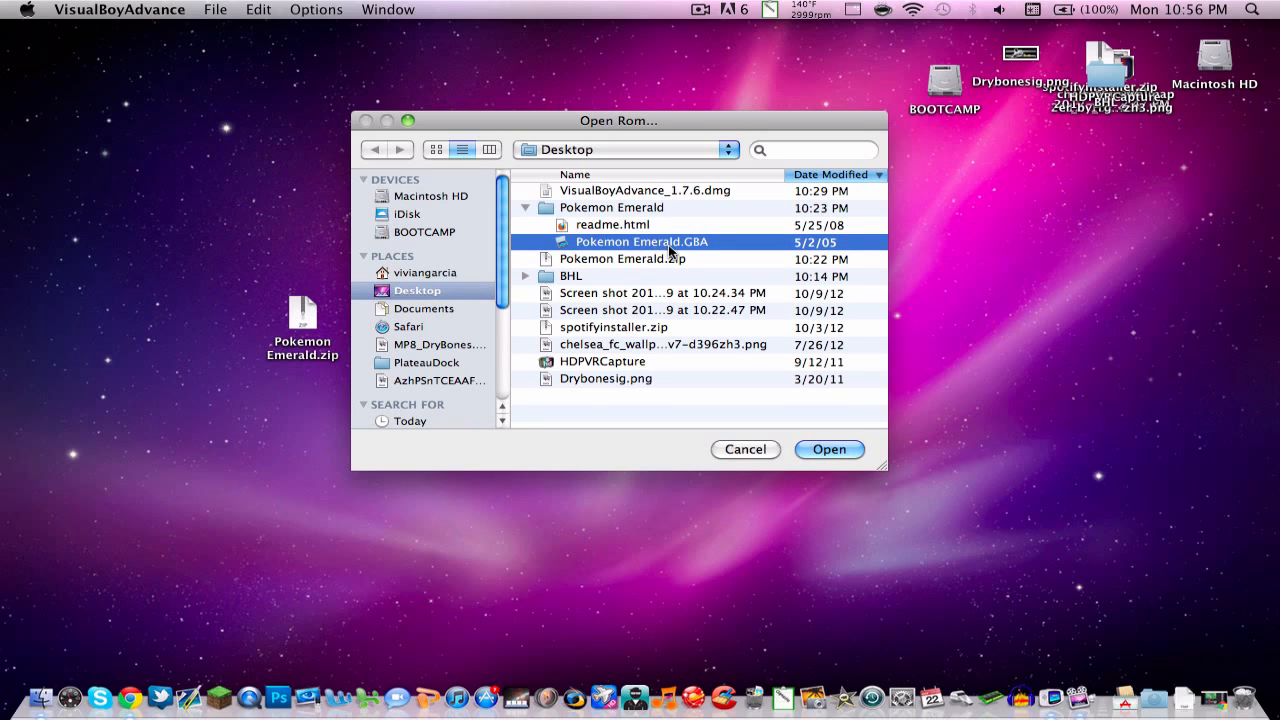
left_click(828, 449)
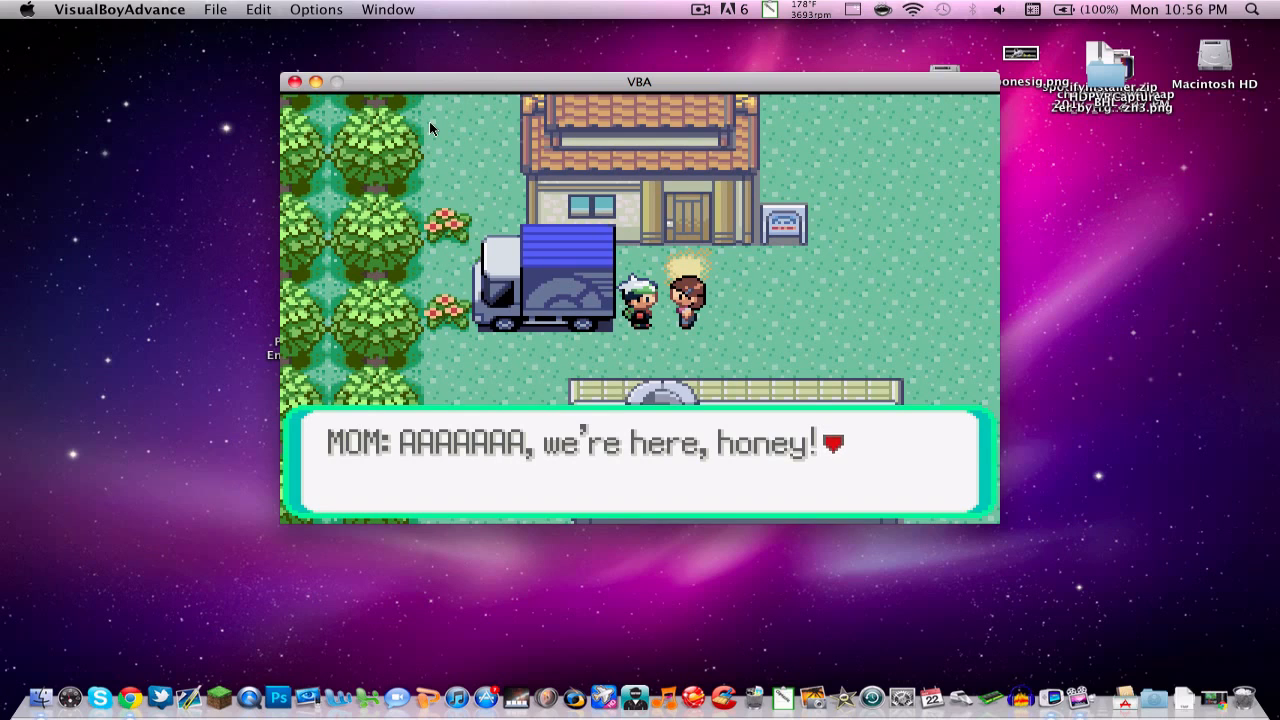
Step: Advance Mom's opening dialogue in Pokémon Emerald with the A button
key("enter")
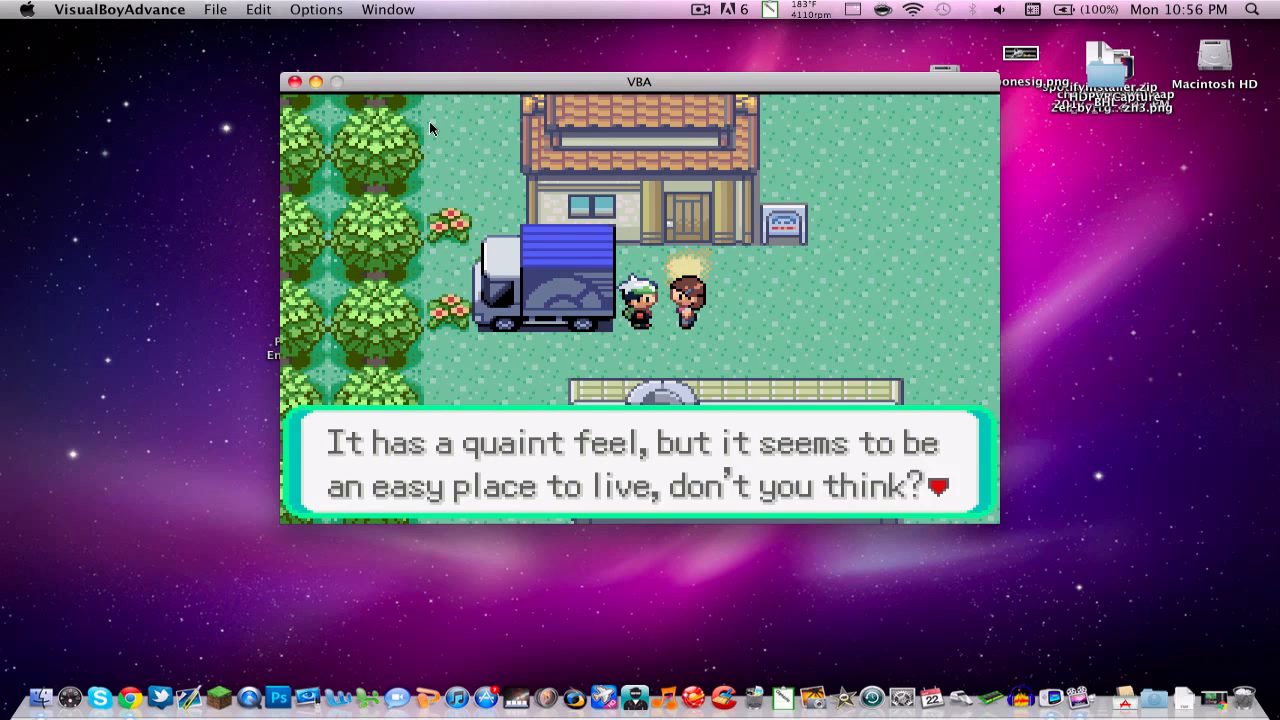
Step: Freeze the game state via the Options menu and move the VBA window up and to the right
left_click(316, 9)
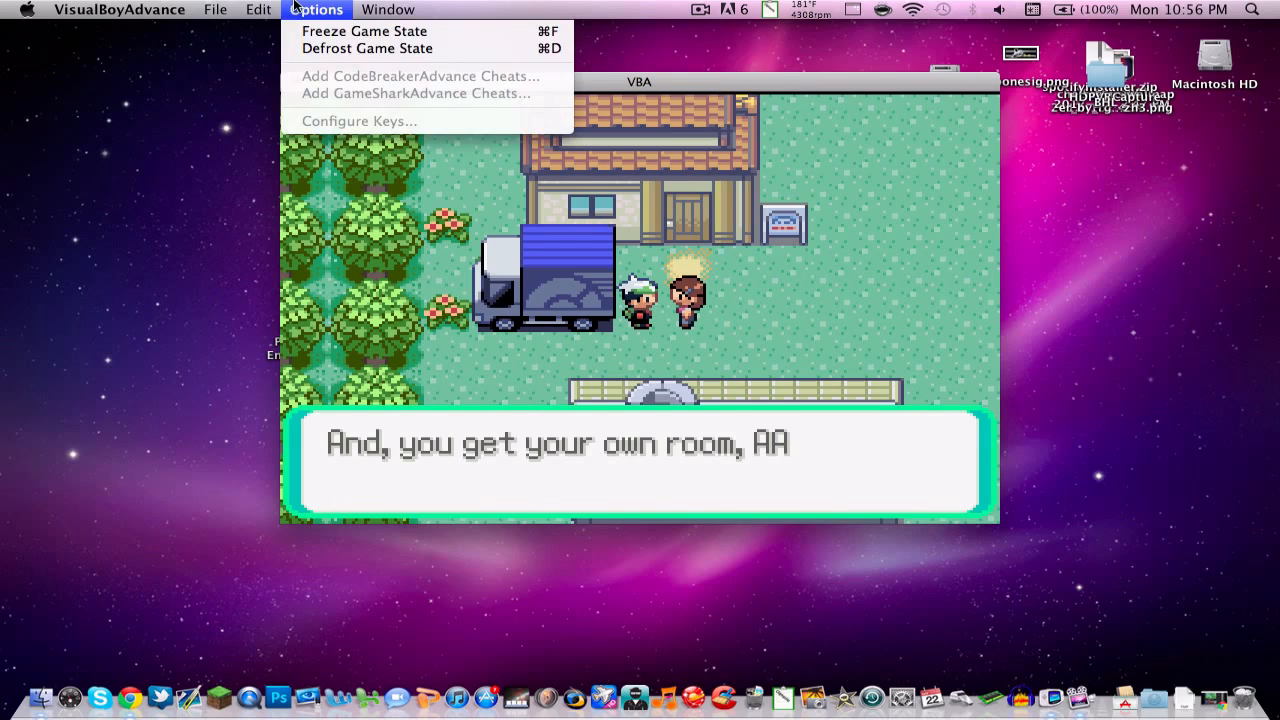
mouse_move(365, 31)
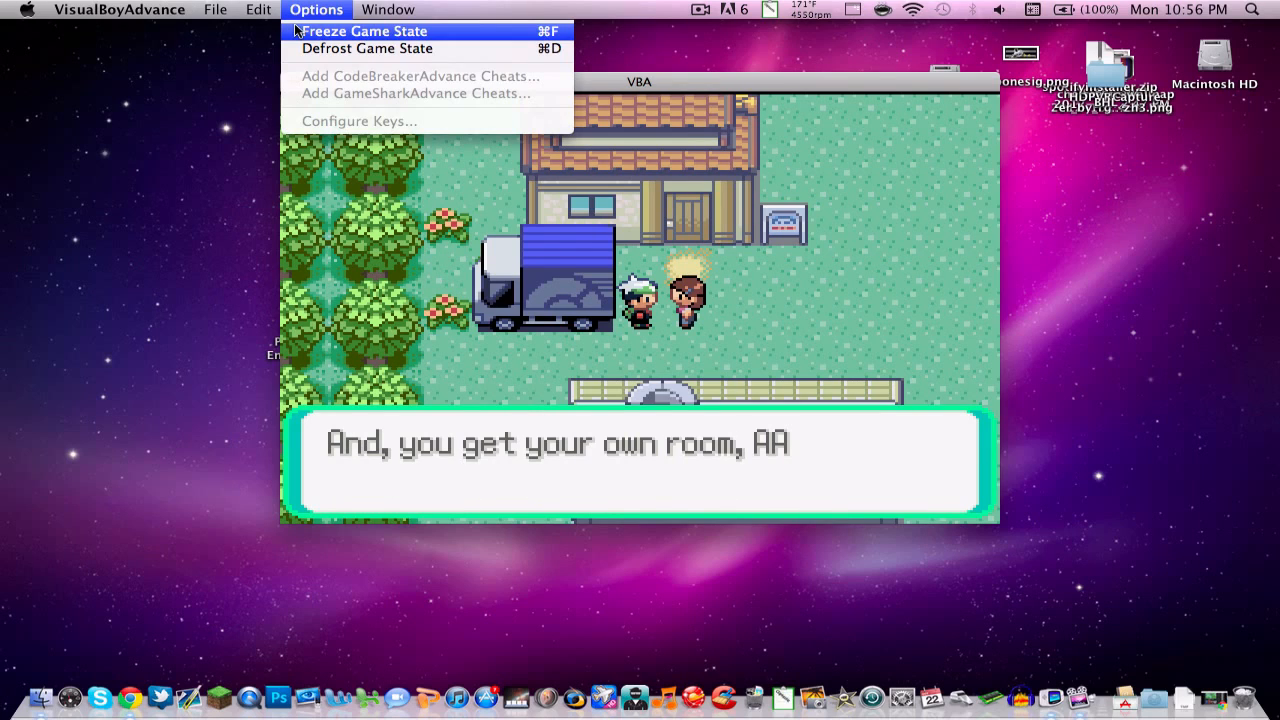
mouse_move(313, 30)
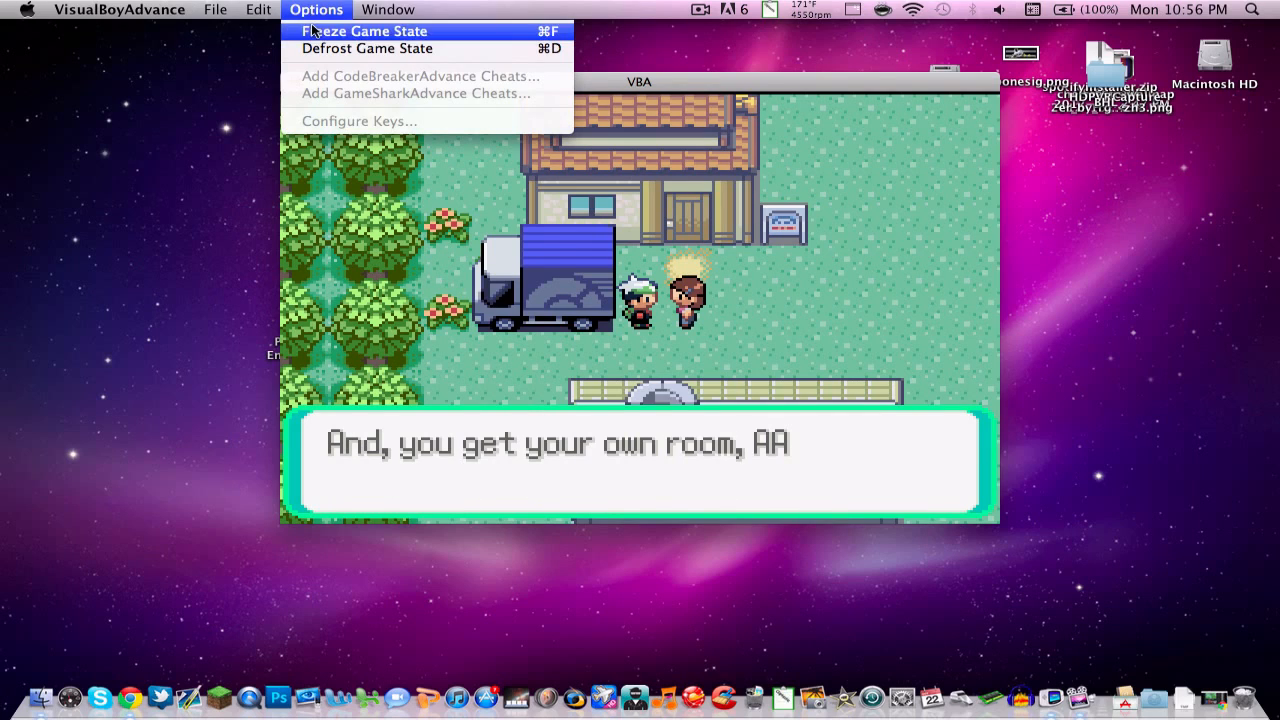
mouse_move(625, 92)
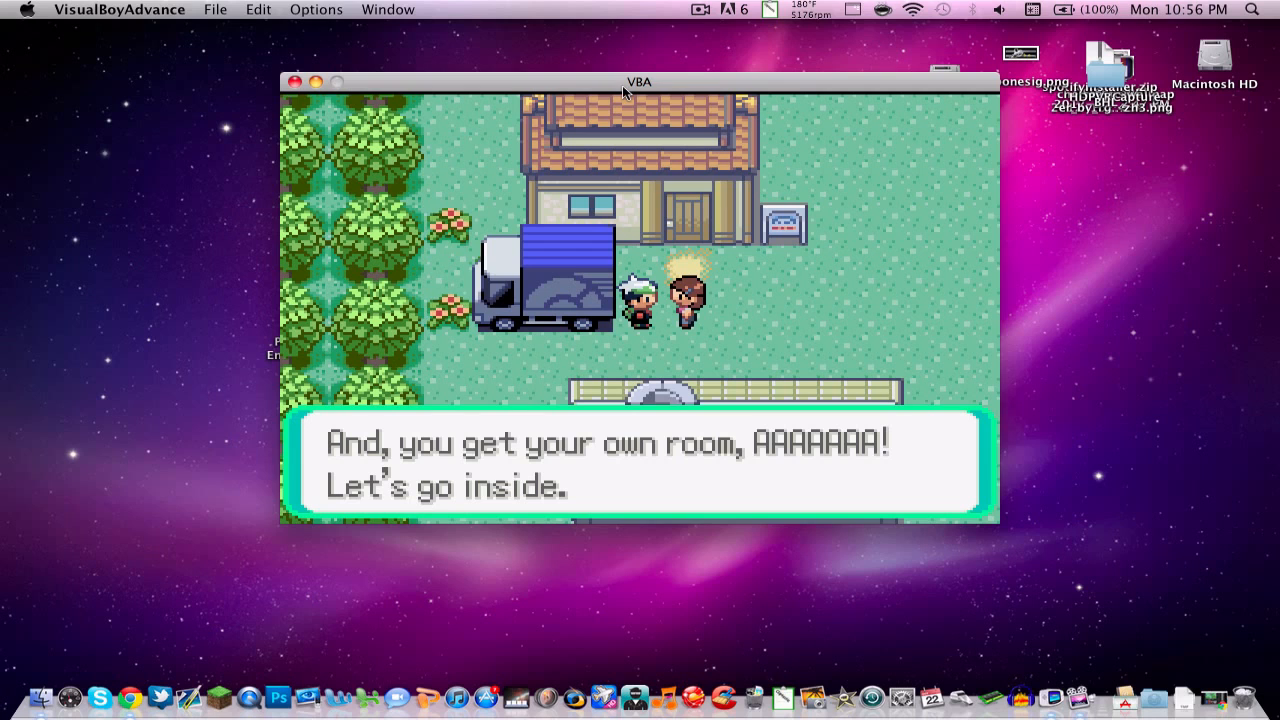
left_click_drag(640, 81, 710, 61)
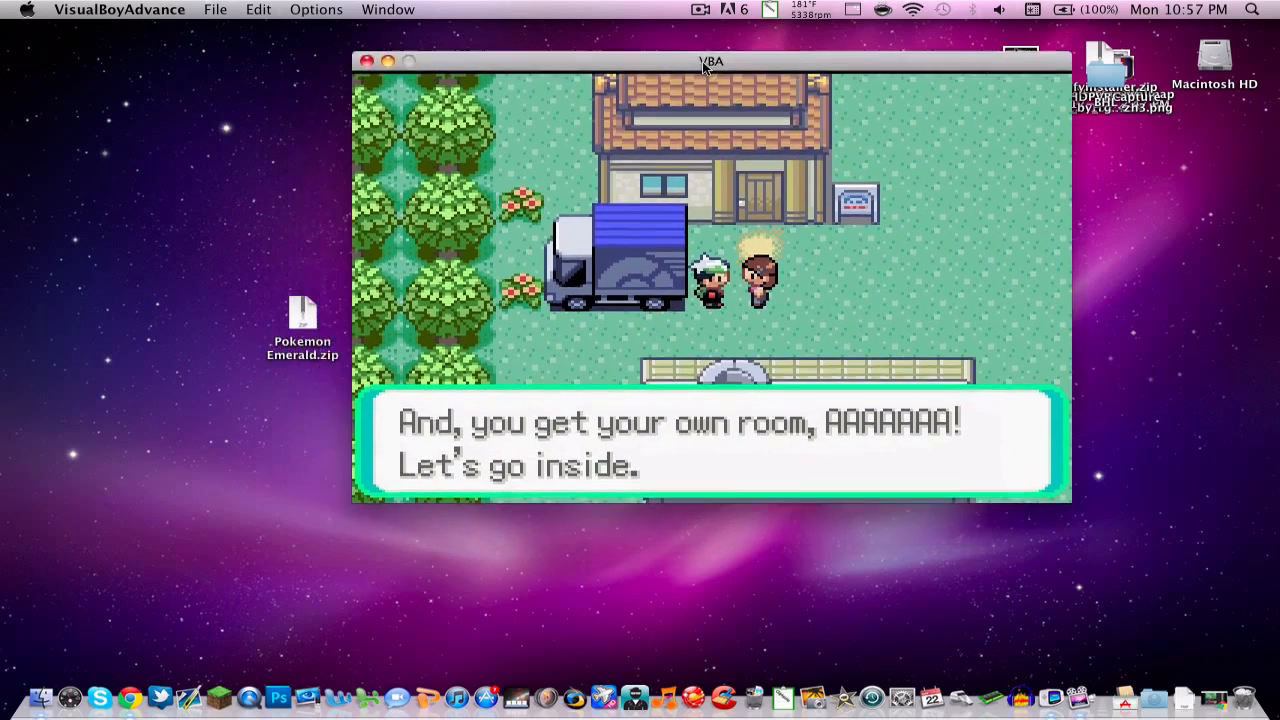